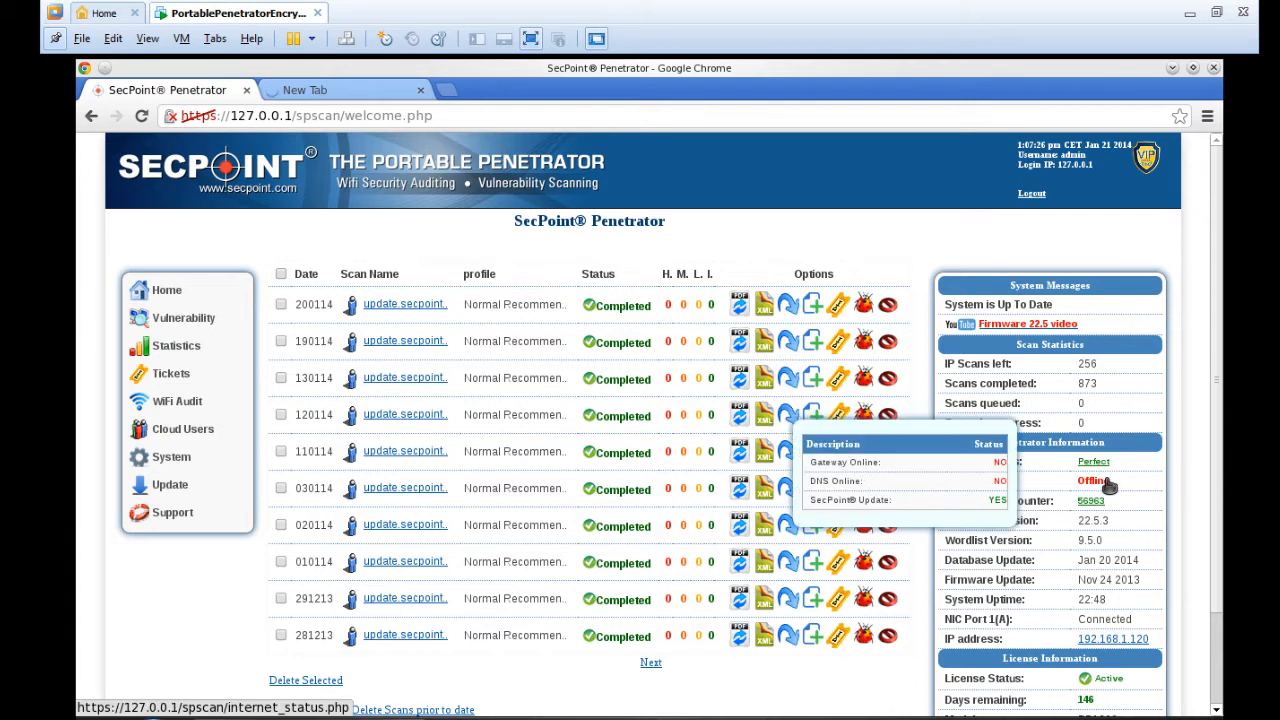
mouse_move(1108, 488)
text(google.com)
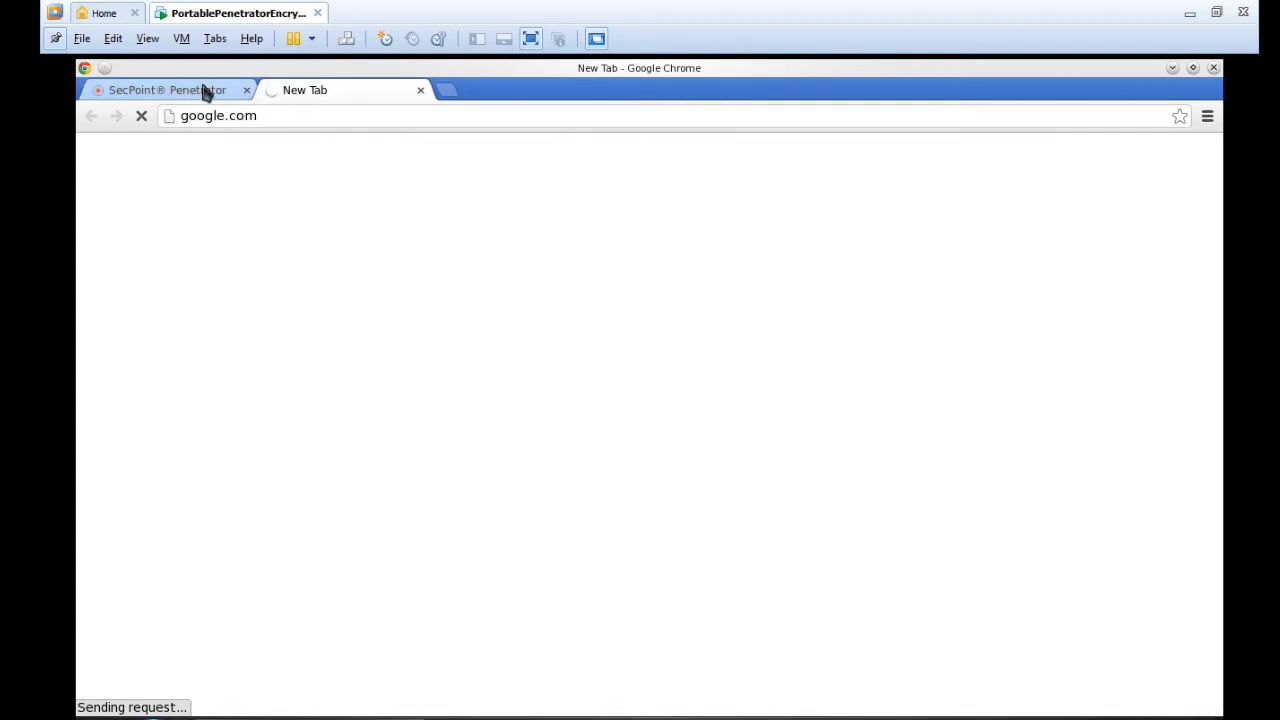
Step: Return to the SecPoint Penetrator dashboard tab, which still reports Internet offline
click(168, 90)
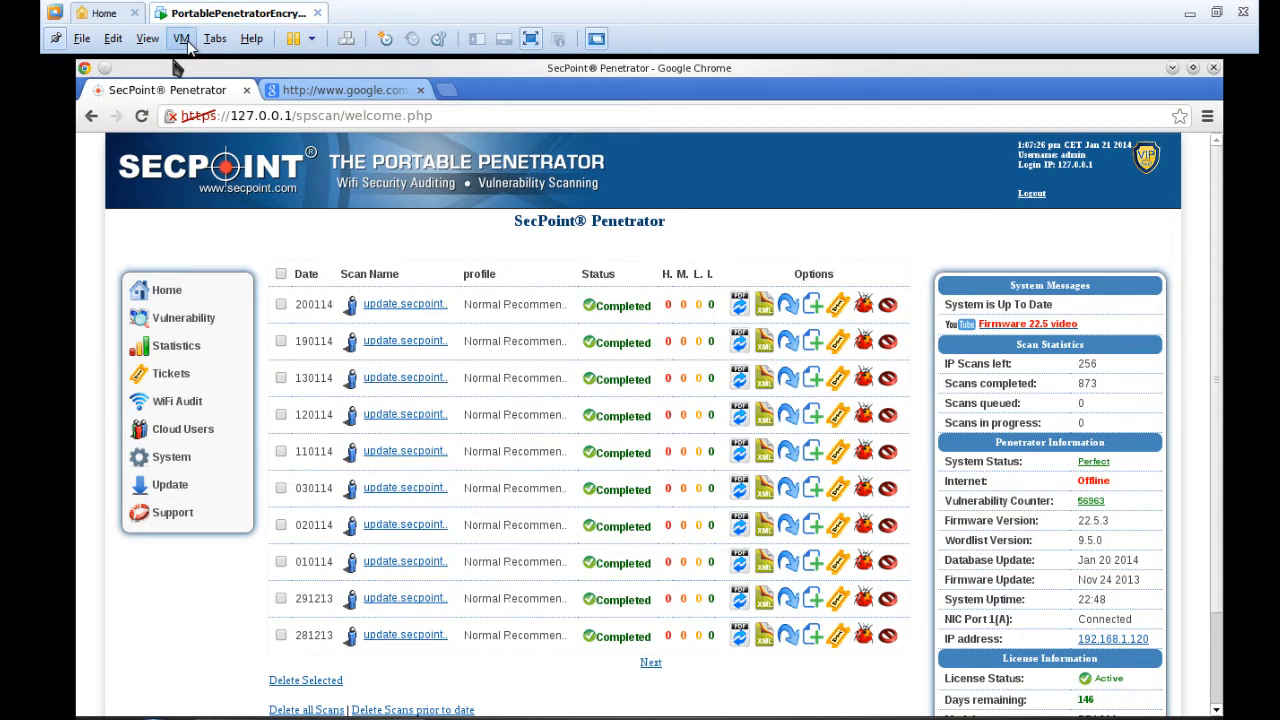
Step: Reach the VM's network adapter settings via Removable Devices > Network Adapter, currently NAT
click(180, 38)
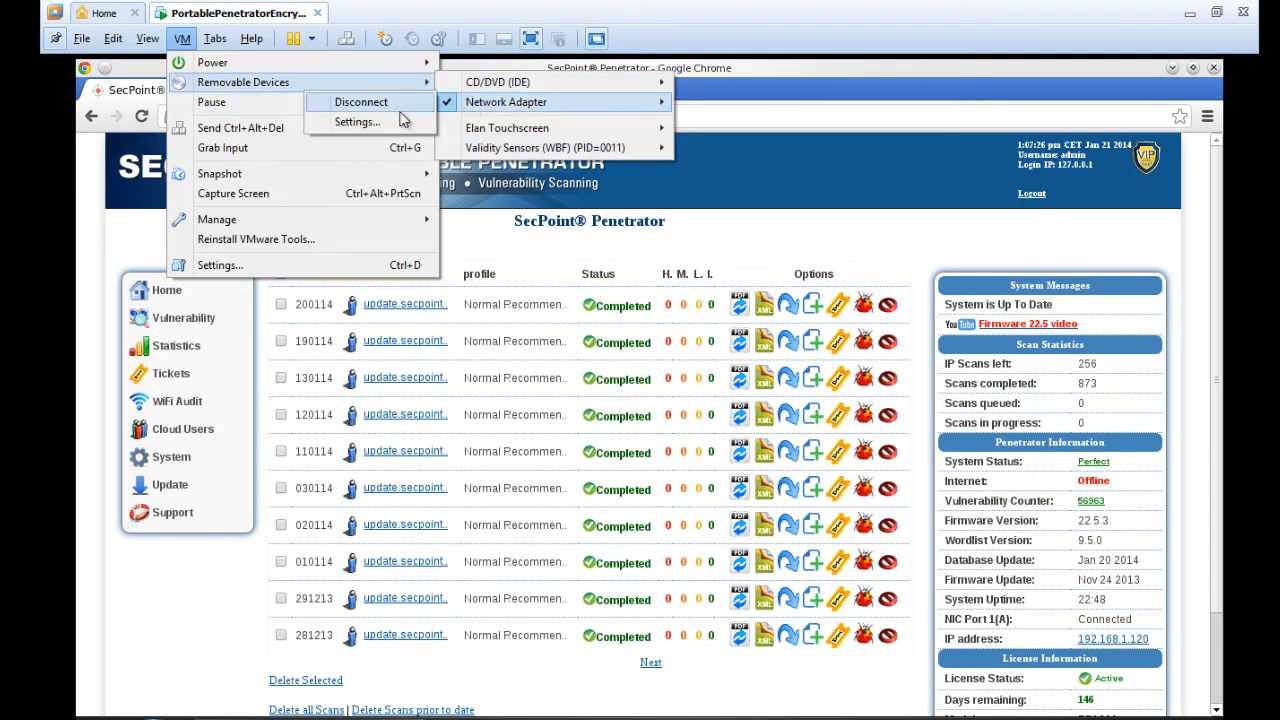
click(356, 122)
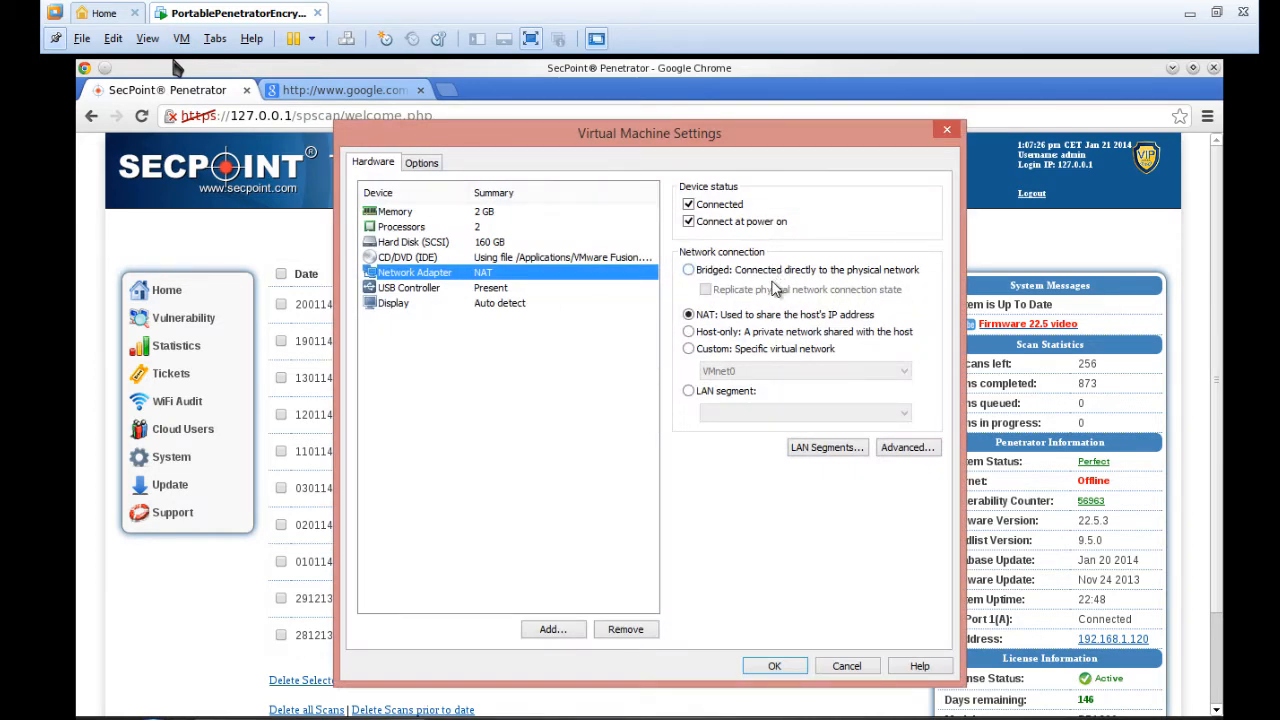
Step: Switch the network connection from NAT to Bridged and confirm with OK
click(688, 270)
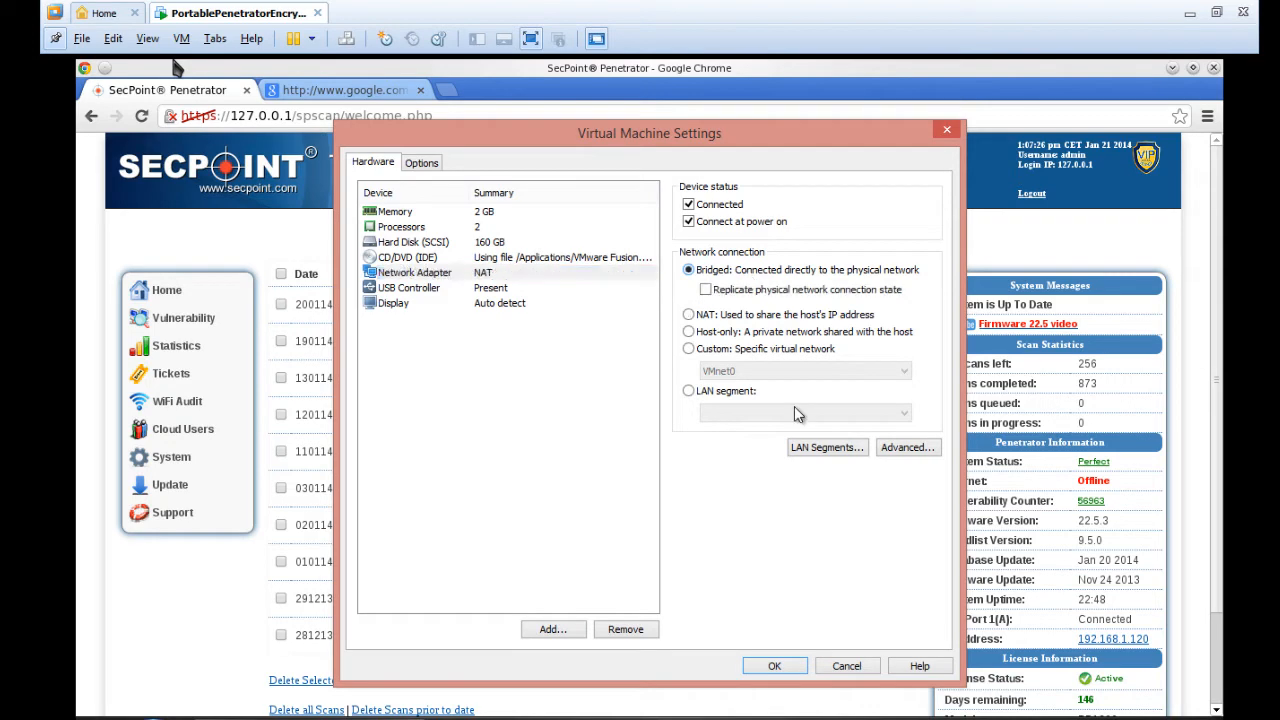
click(774, 664)
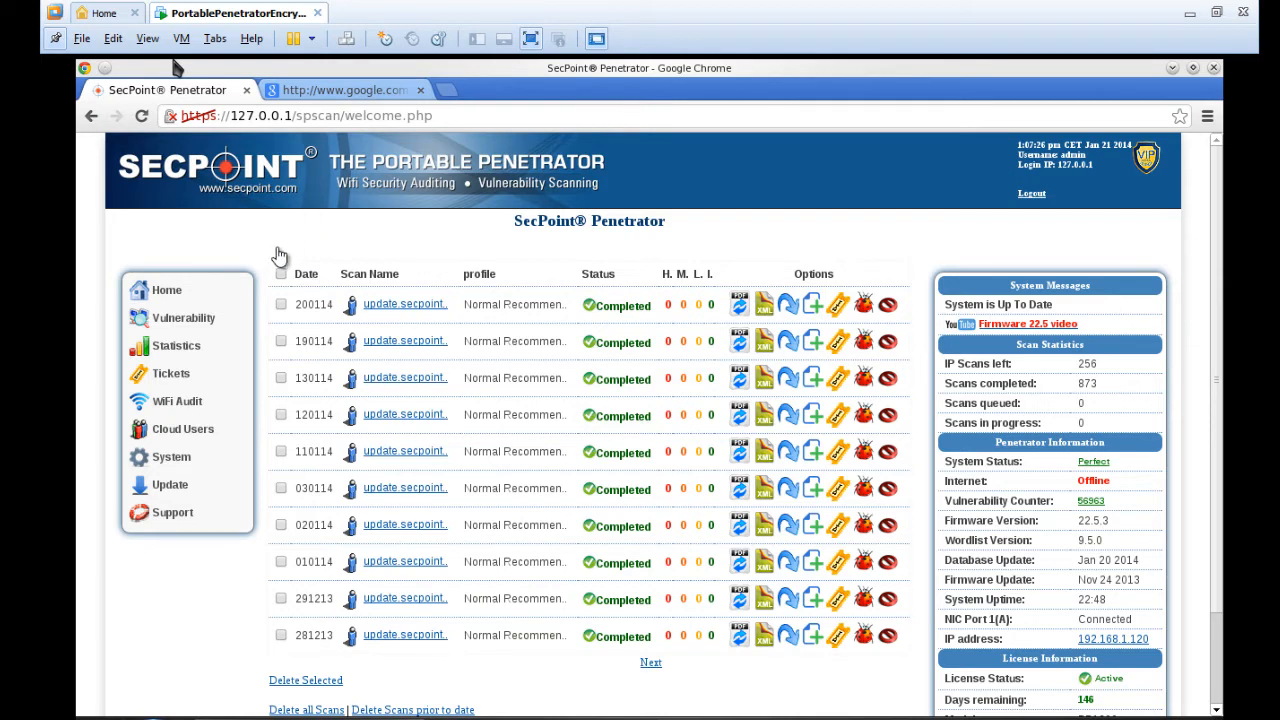
Step: Navigate the sidebar to System > Network Setup > IP, Gateway & DNS
click(168, 486)
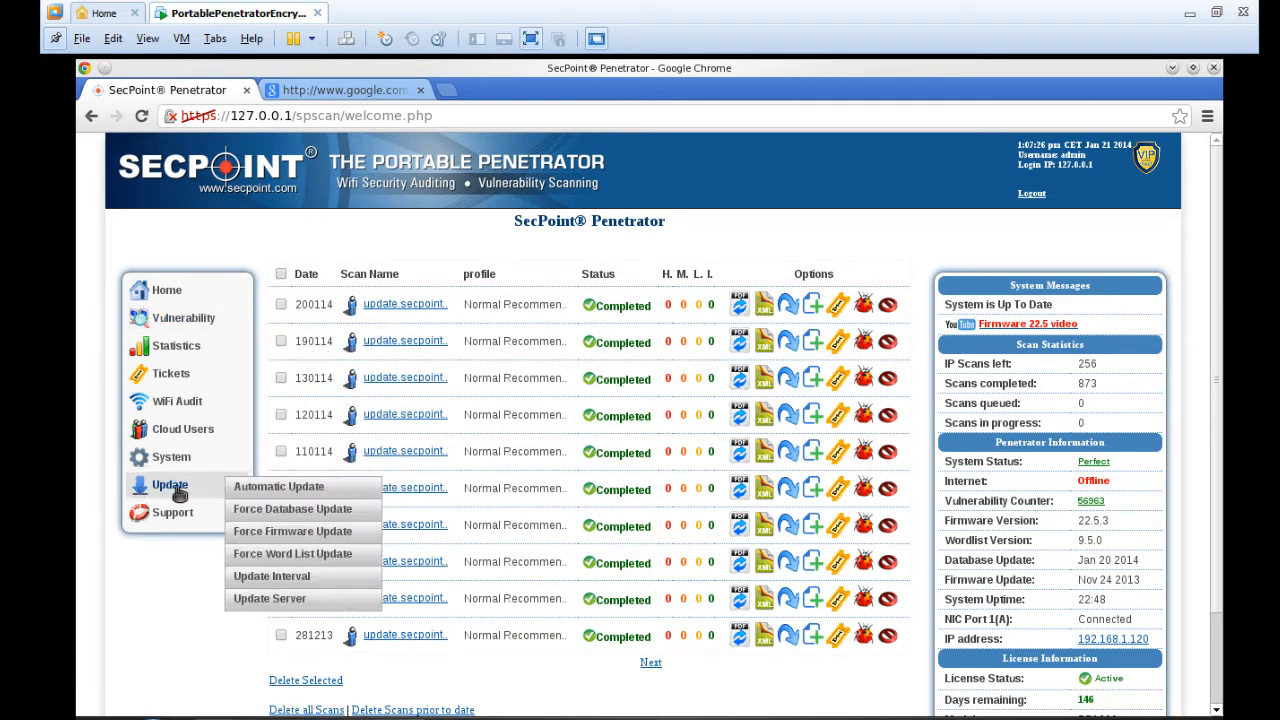
click(172, 456)
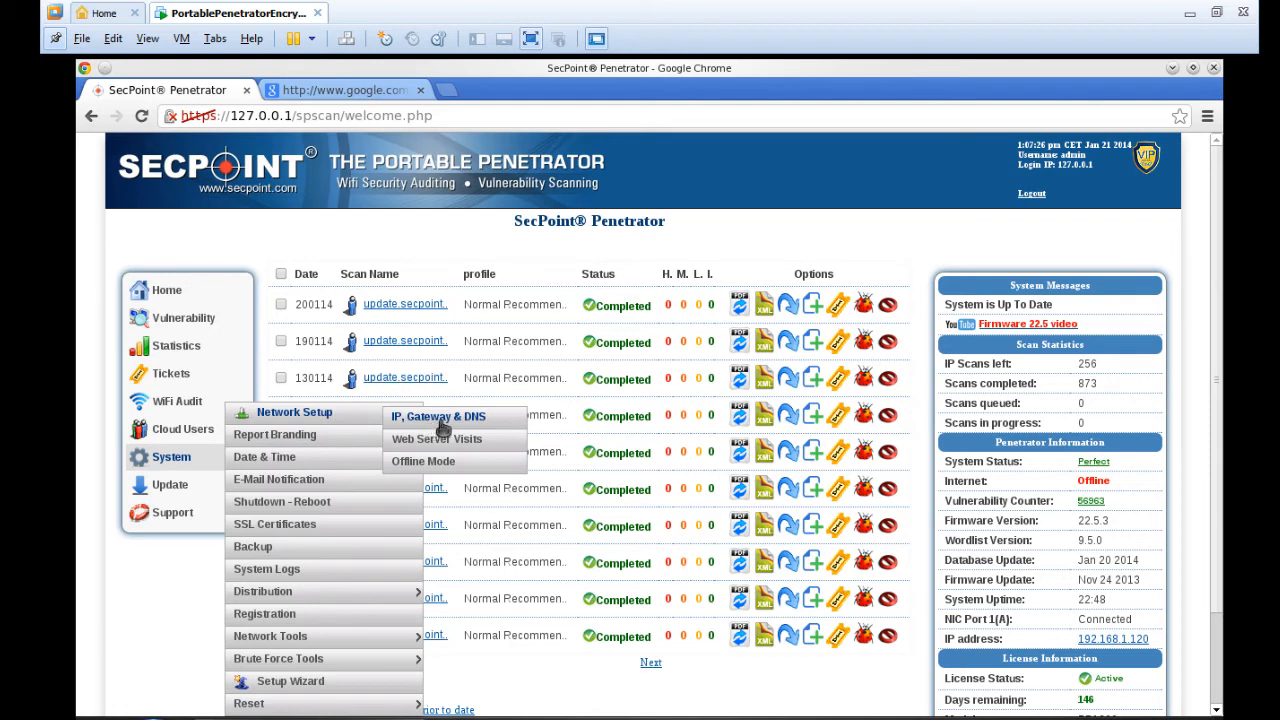
click(436, 416)
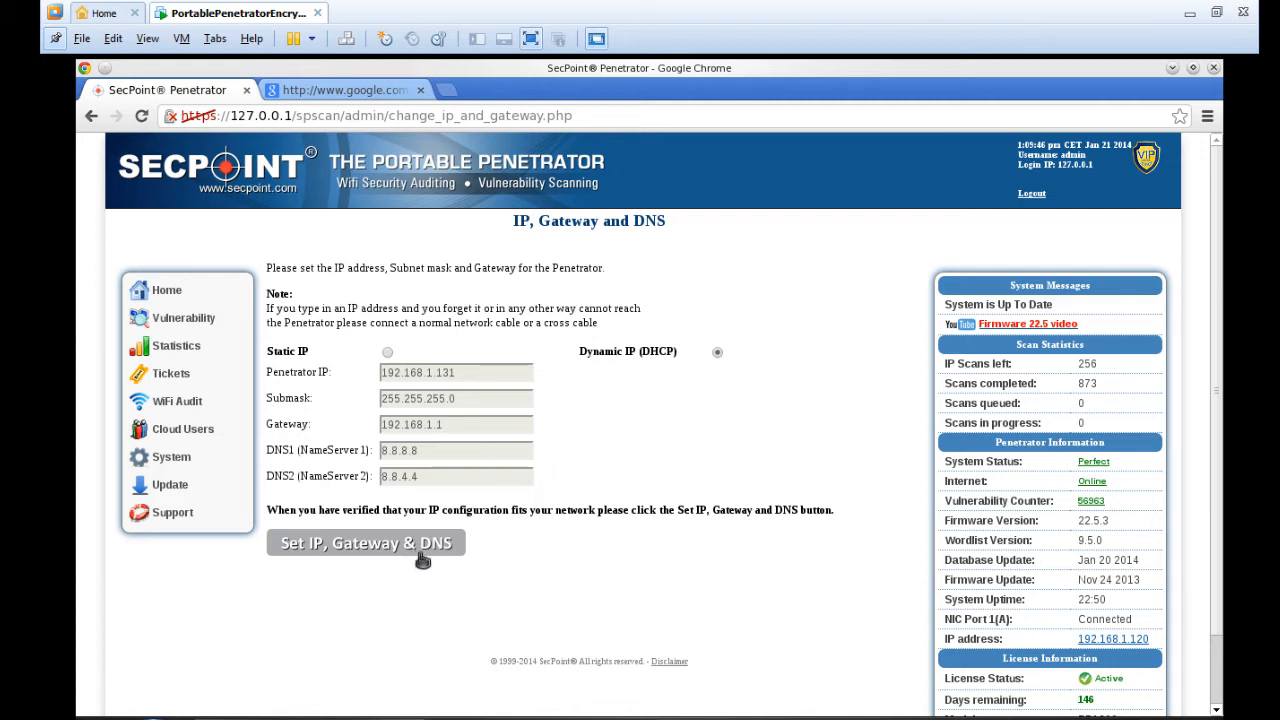
mouse_move(438, 556)
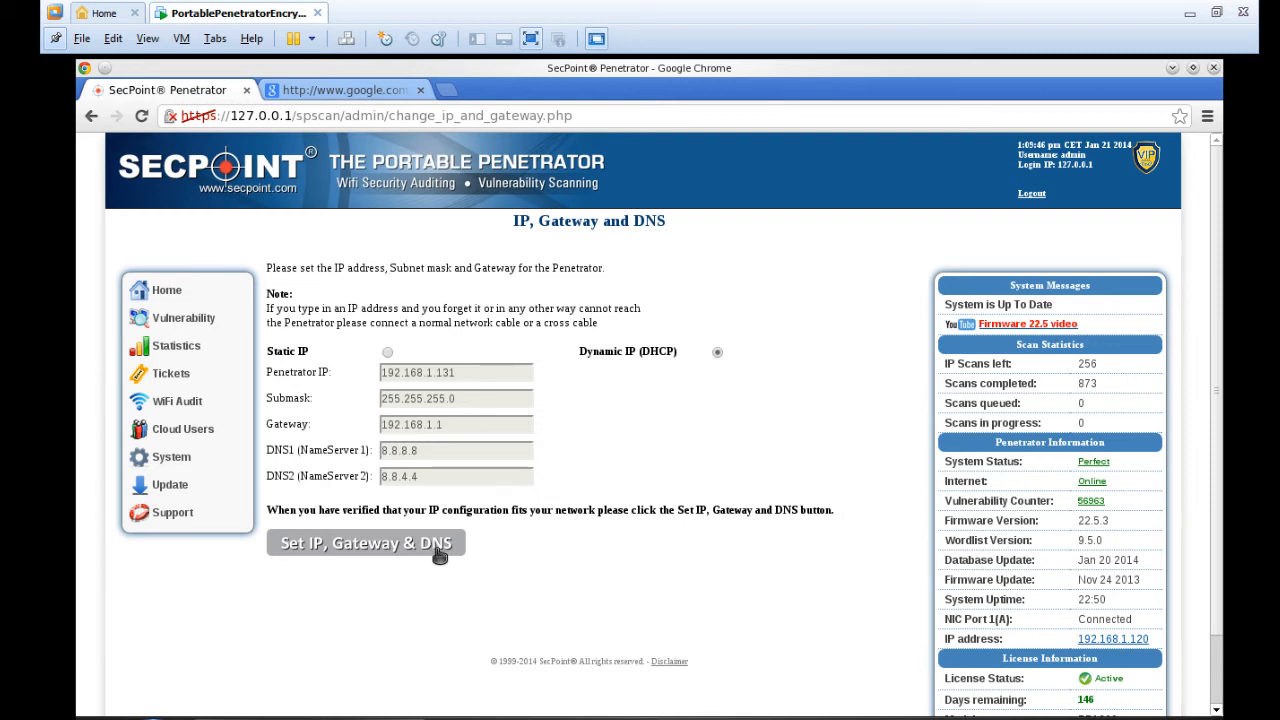
mouse_move(1092, 480)
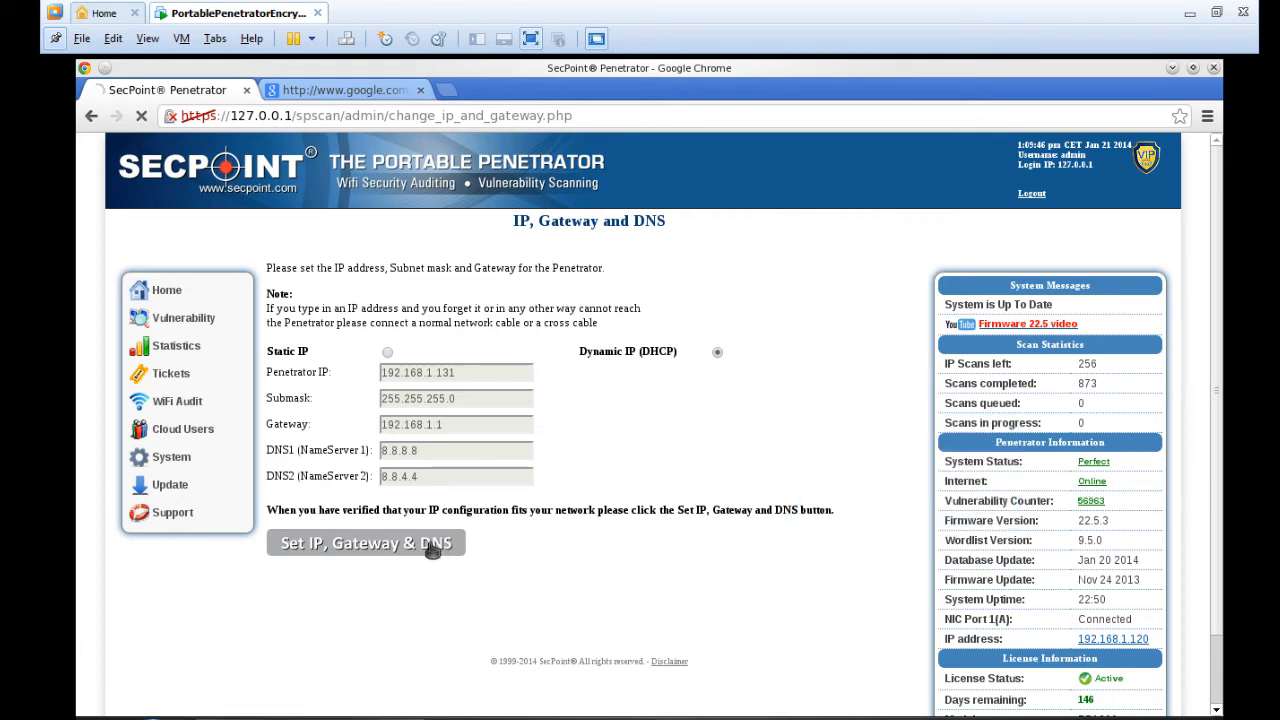
Step: Submit Set IP, Gateway & DNS with Dynamic IP (DHCP) selected to reload addresses
click(366, 542)
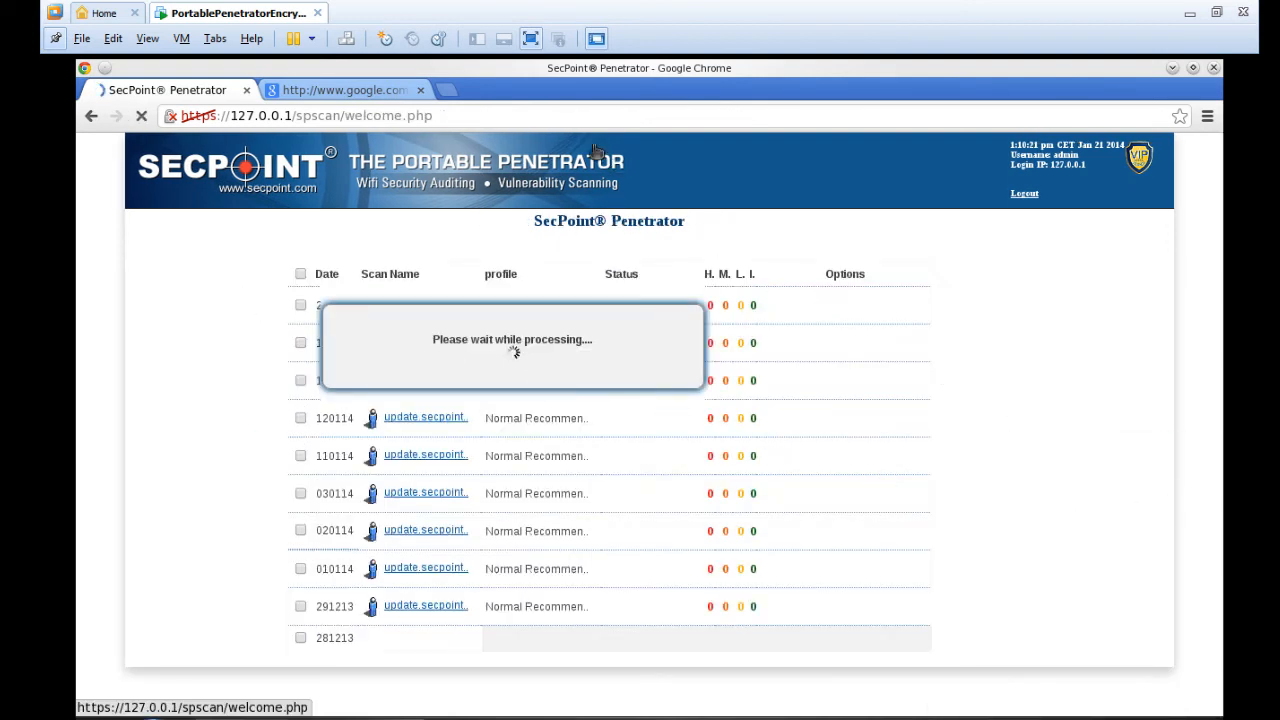
Step: Verify Google loads in its tab, then return to the dashboard showing Internet Online
click(344, 90)
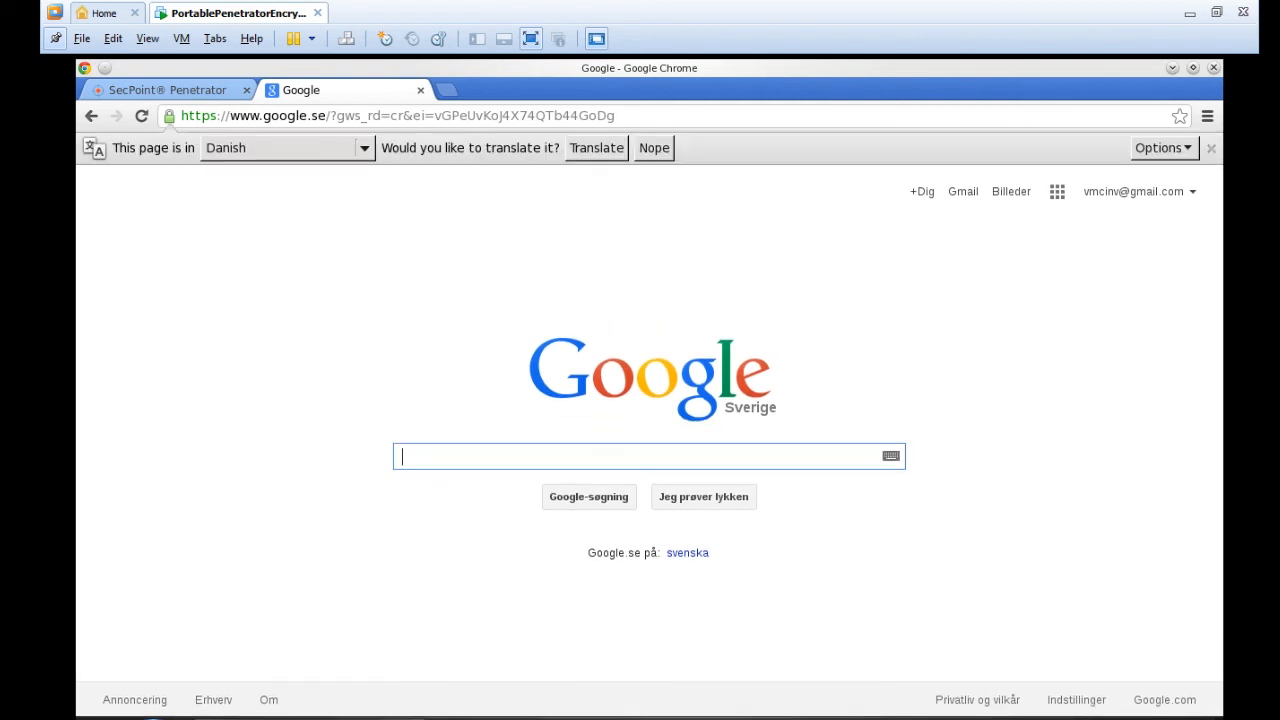
click(168, 88)
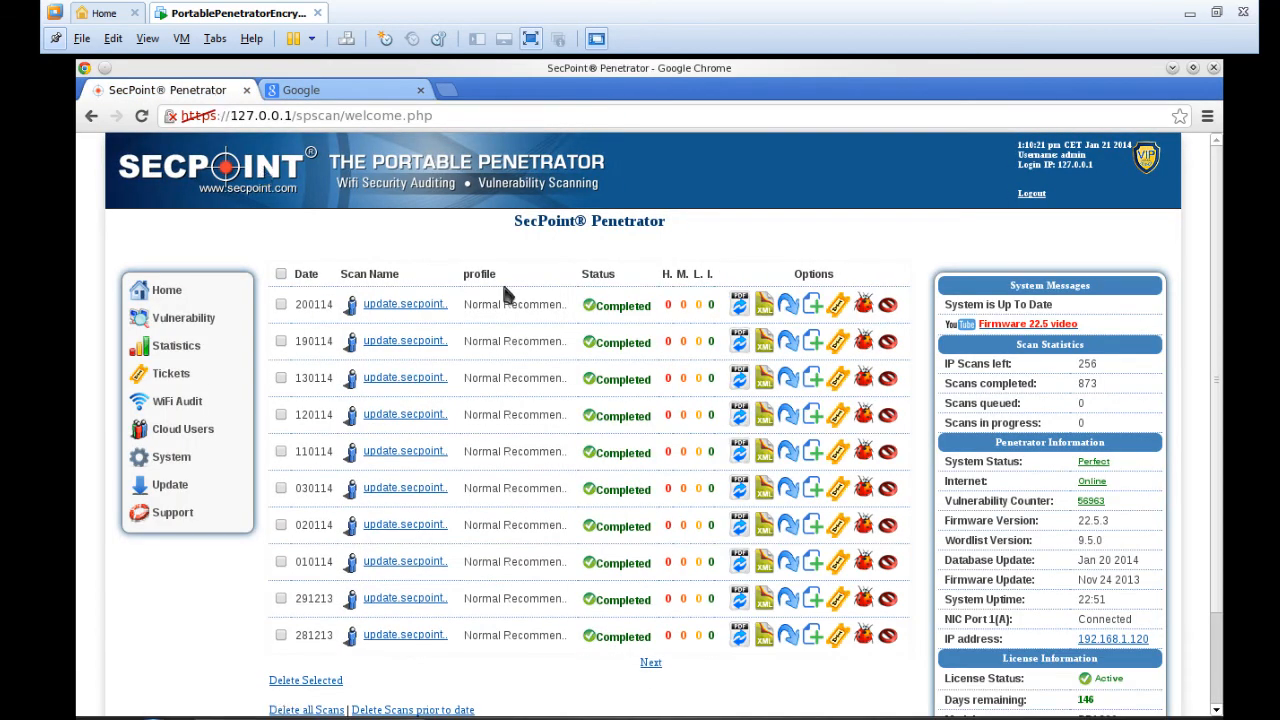